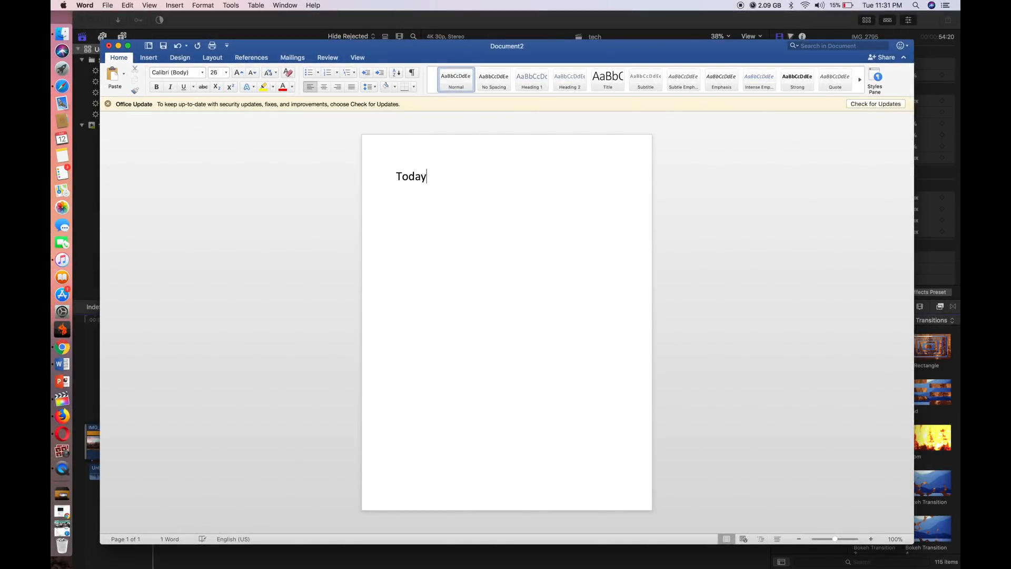
pyautogui.write('I am going to')
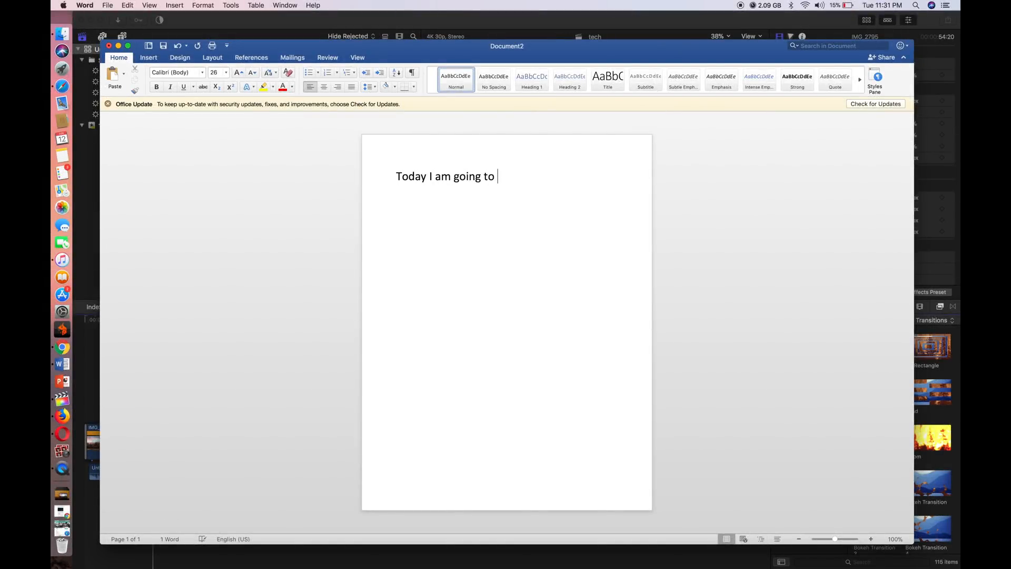
pyautogui.write('be')
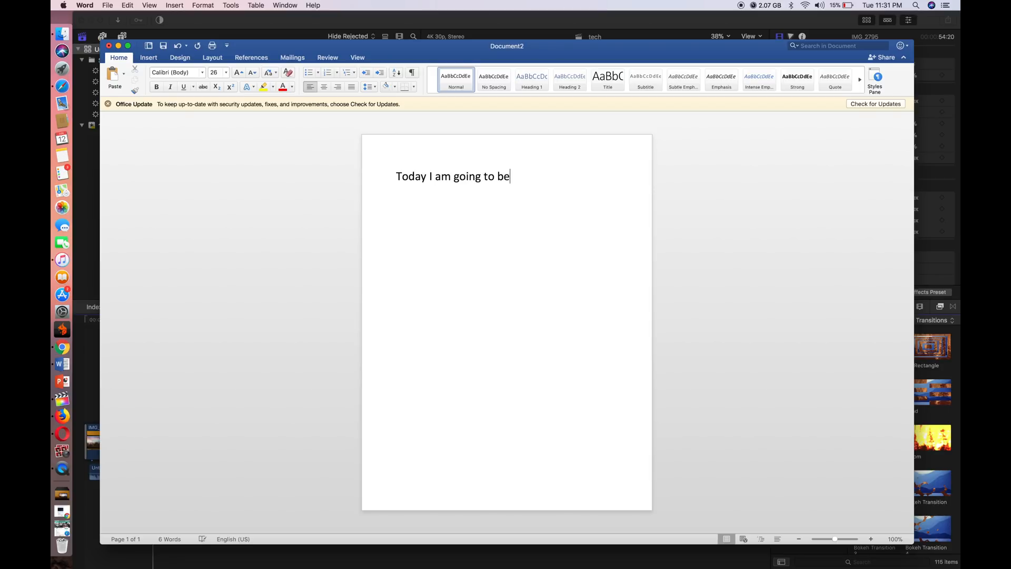
pyautogui.write('showing you guys')
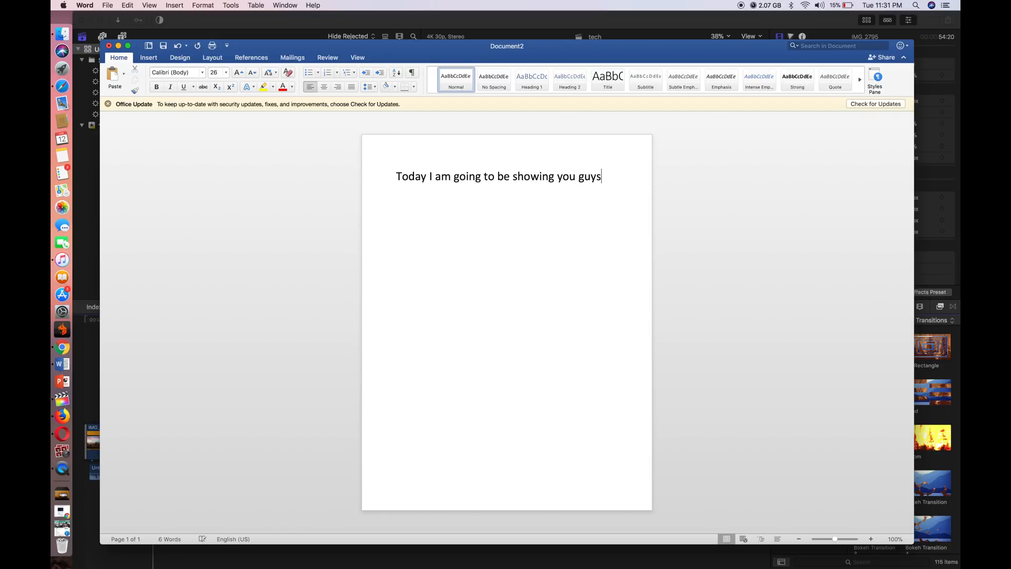
pyautogui.write('on how to re')
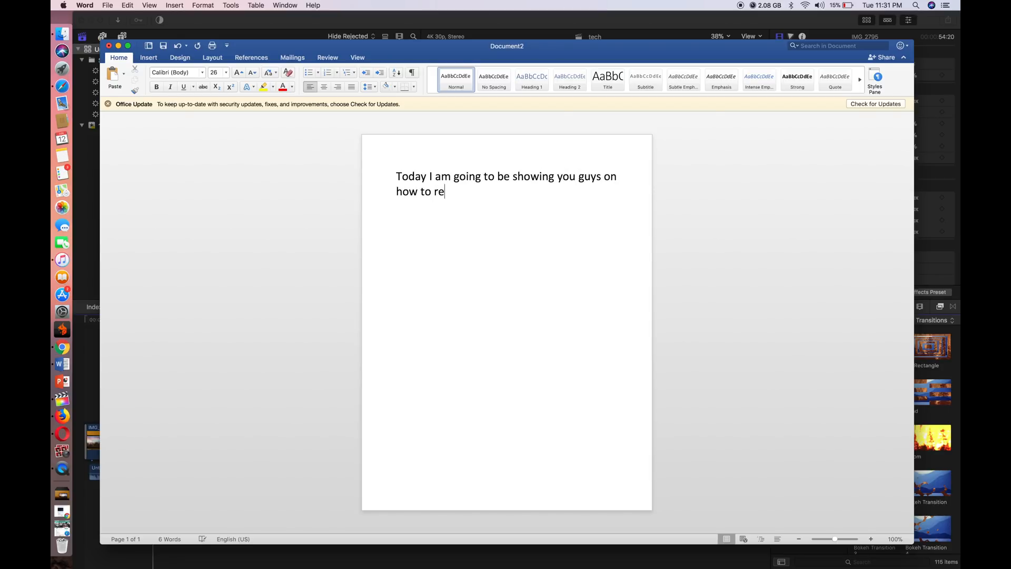
pyautogui.write('cord your')
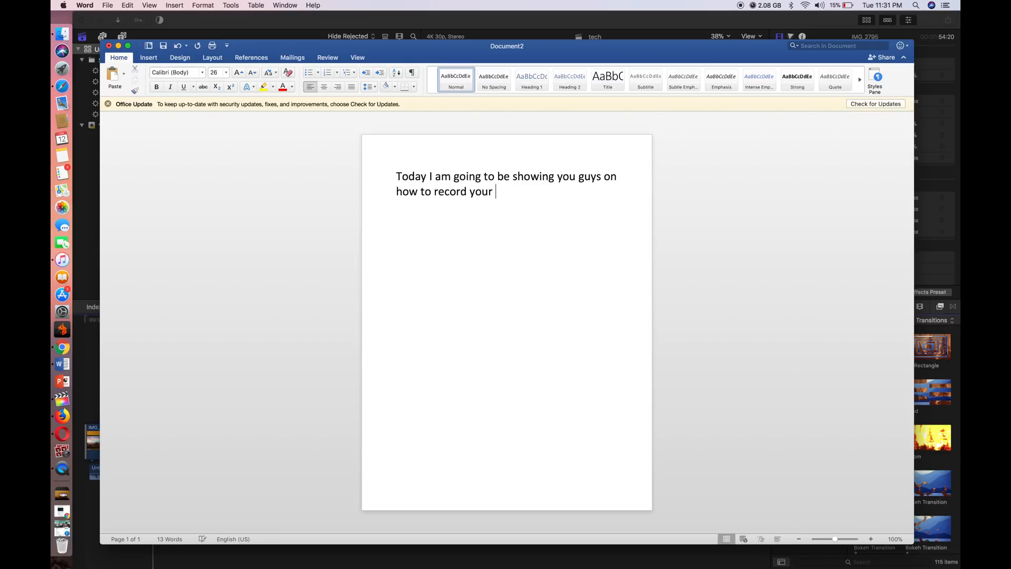
pyautogui.write('screen')
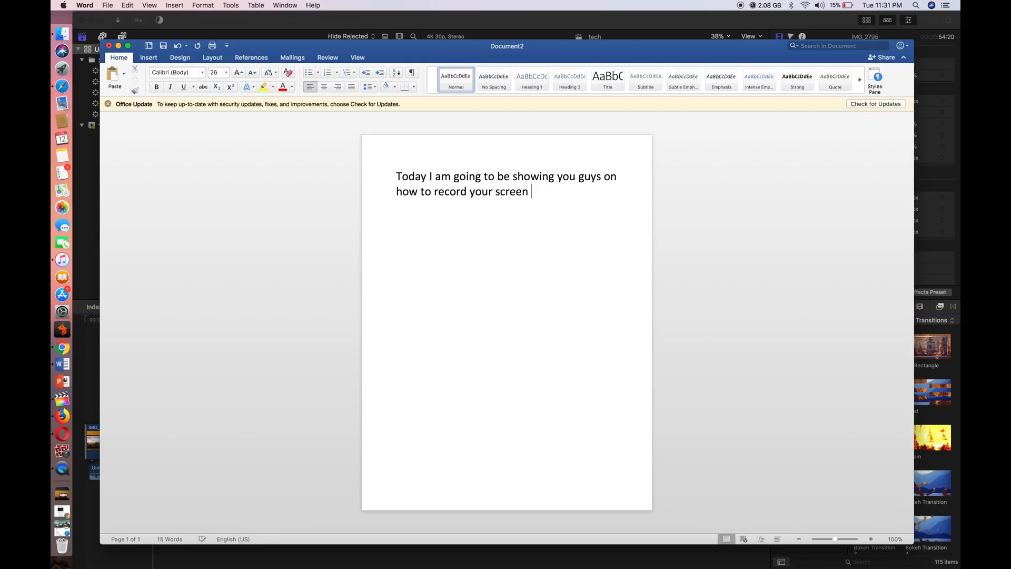